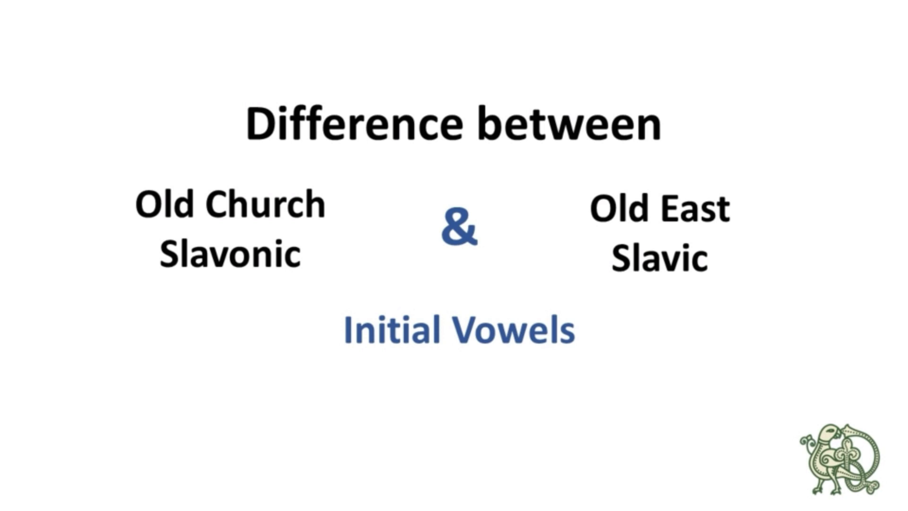
Step: Advance from the title to the 'Initial Vowels – Proto-Slavic *A-' slide
key("Right")
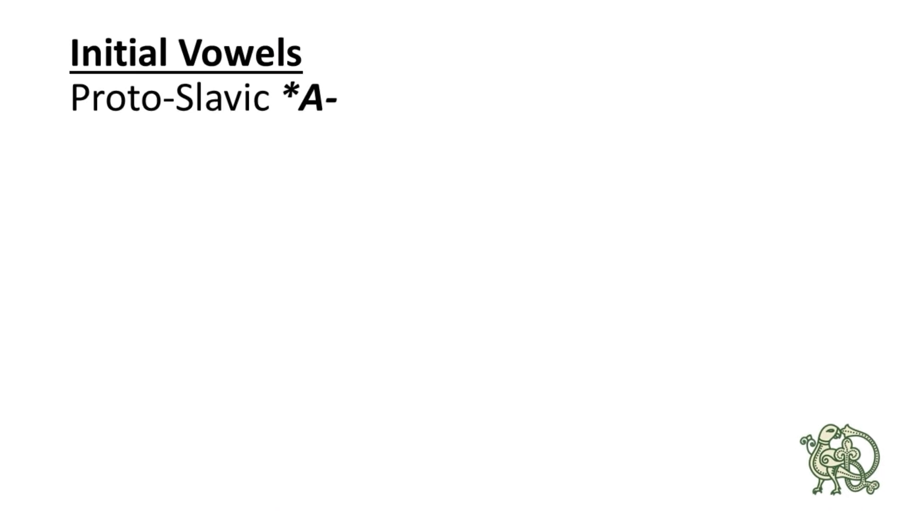
Step: Advance to the slide tracing *azŭ, *aviti and *ablŭko into OCS a- and OES ja- forms
key("Right")
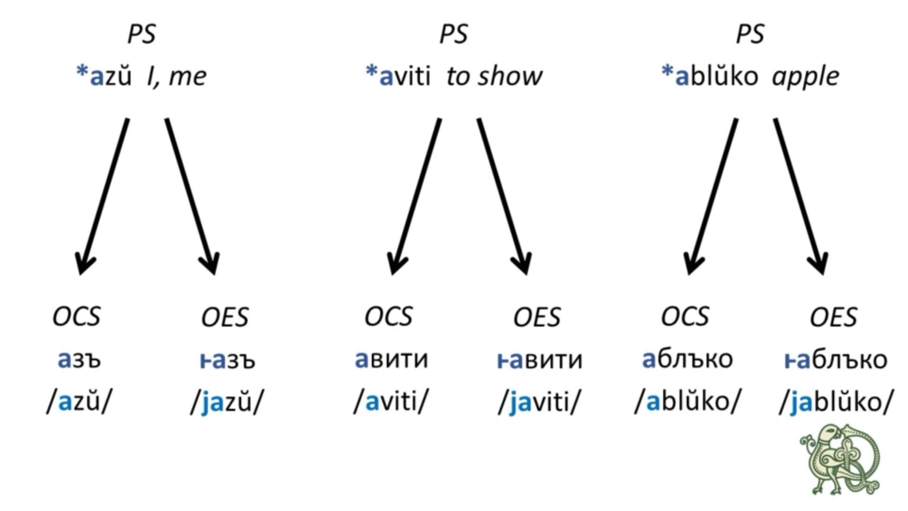
Step: Advance through the *junoša and *udolь slide (OCS ju- vs OES u-) to a blank slide
key("Right")
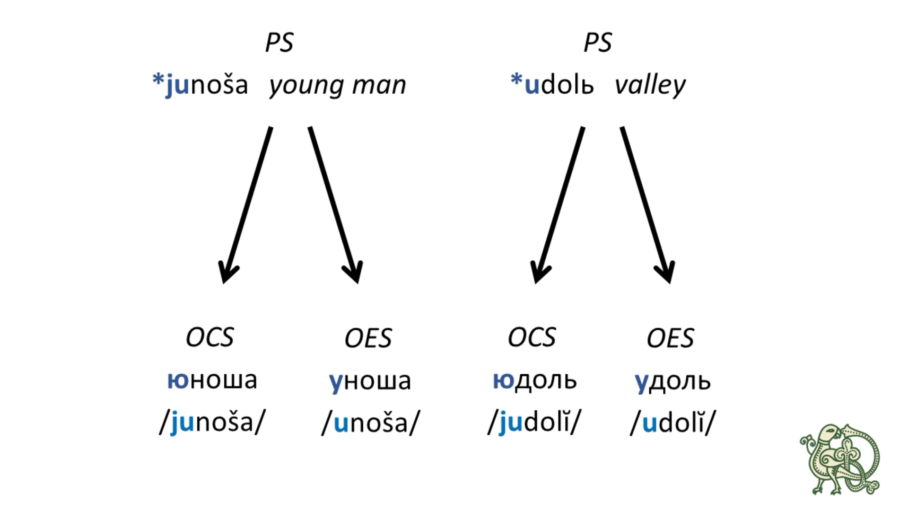
key("Right")
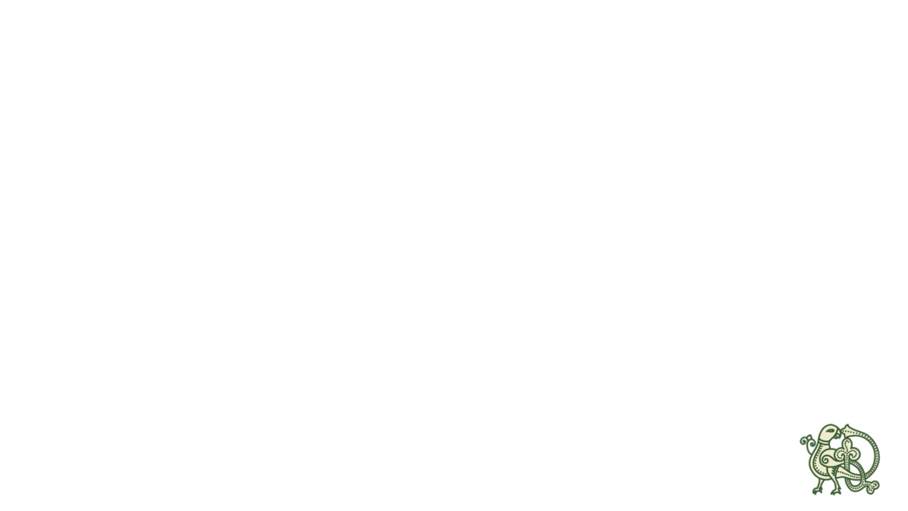